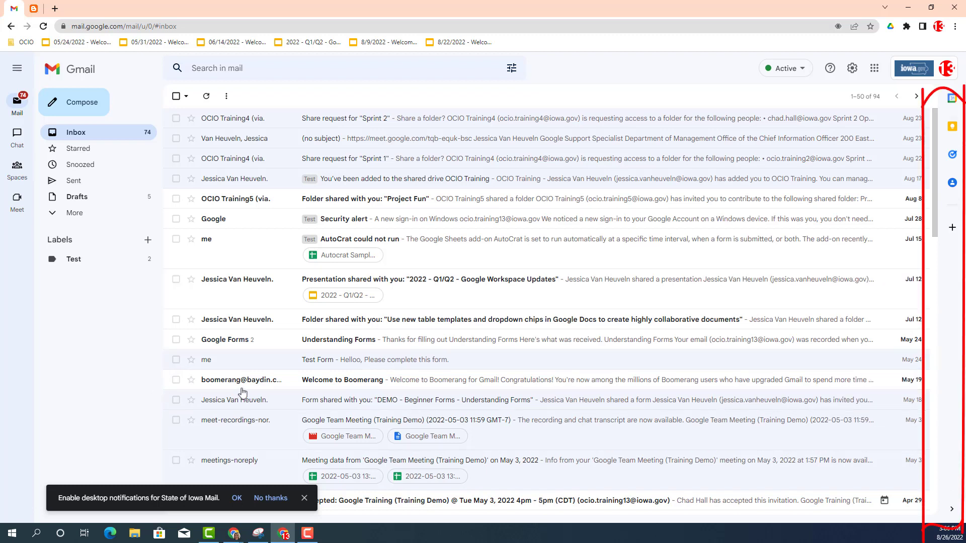
{"action": "mouse_move", "coordinate": [956, 376]}
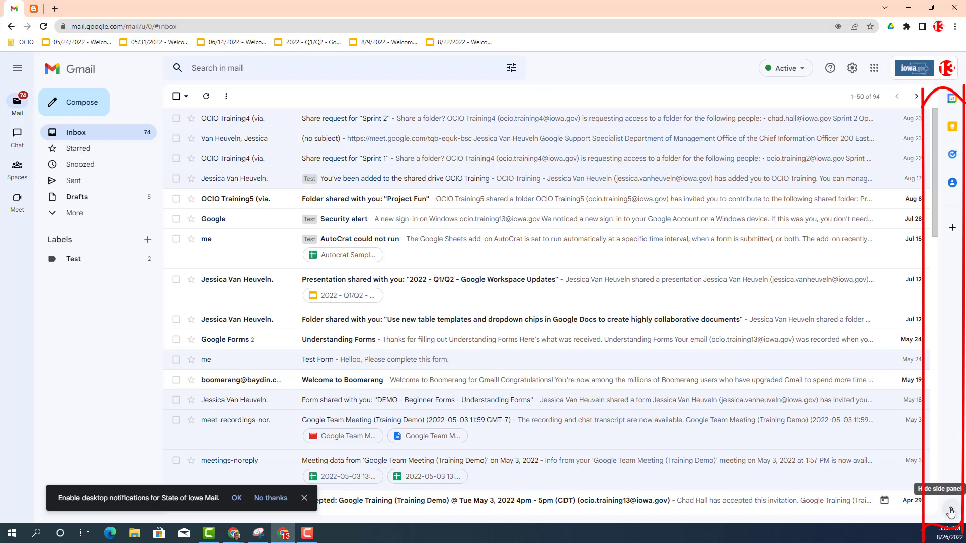
Show My Tasks in the side panel listing Adjust Script, Talk to Google Team about Forms and Work on data project
{"action": "left_click", "coordinate": [951, 513]}
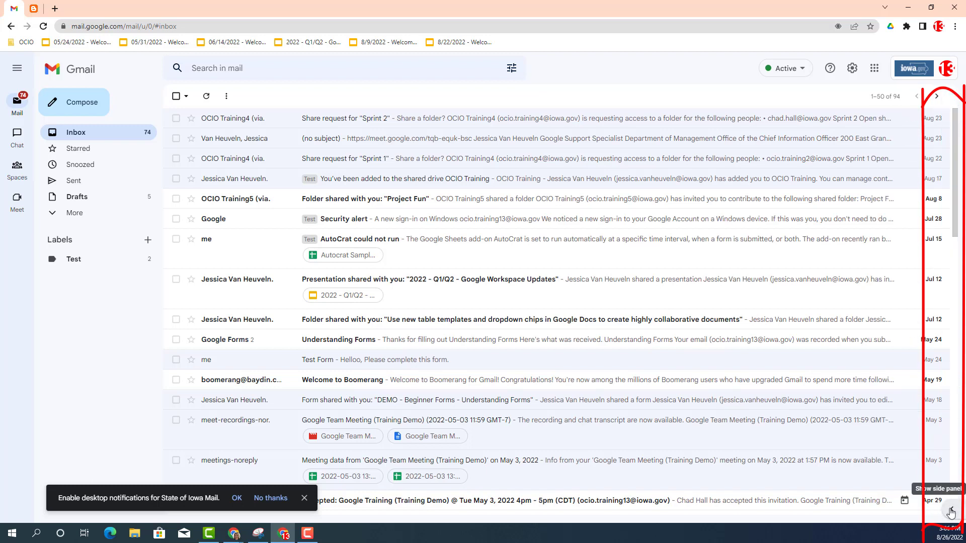
{"action": "left_click", "coordinate": [952, 511]}
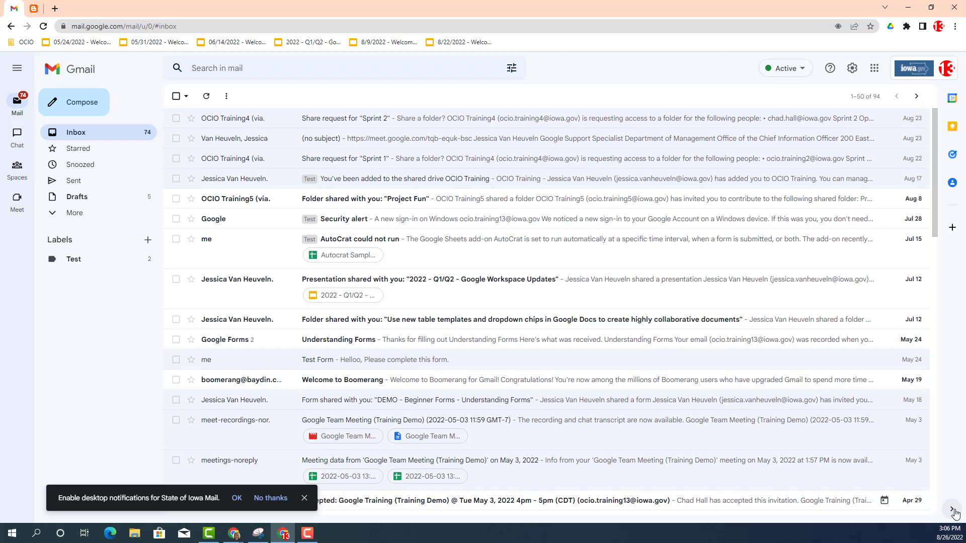
{"action": "mouse_move", "coordinate": [952, 153]}
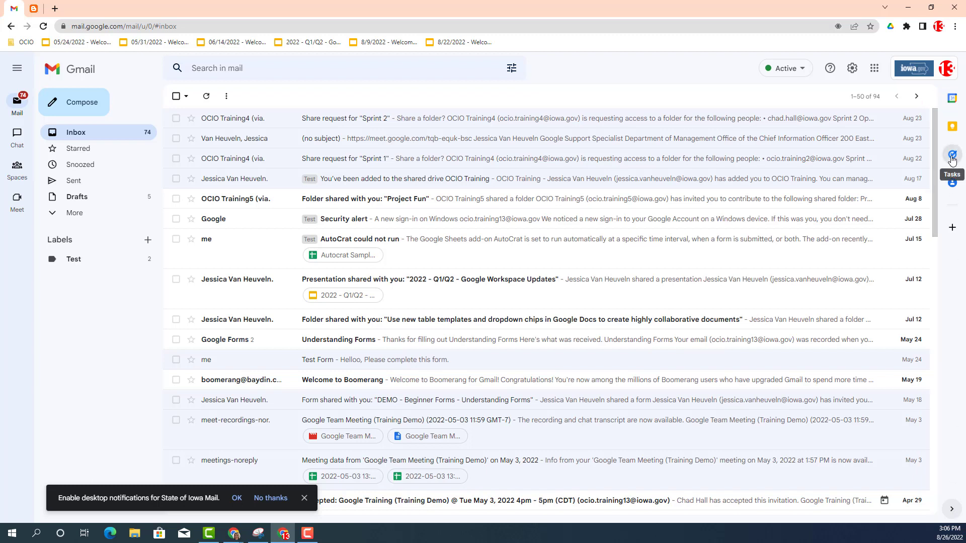
{"action": "left_click", "coordinate": [951, 155]}
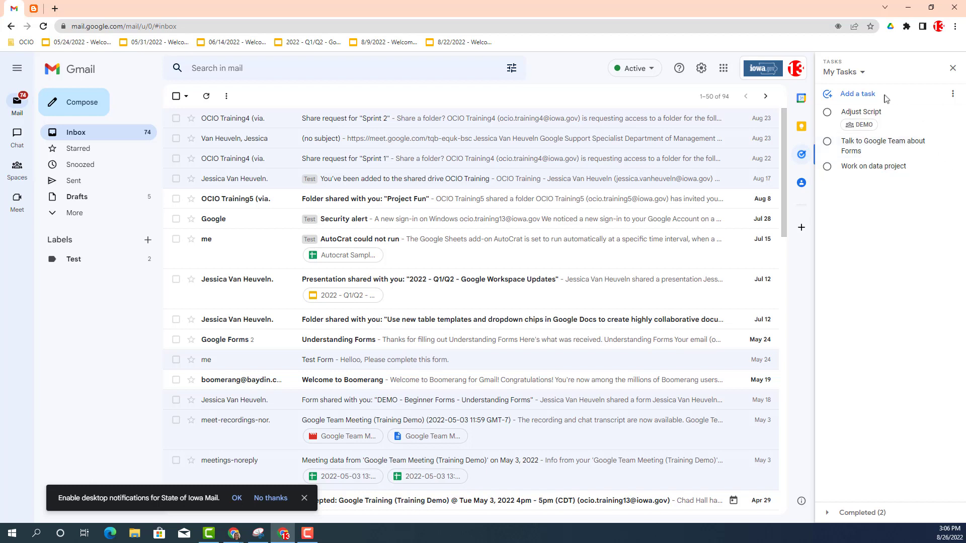
{"action": "left_click", "coordinate": [842, 72]}
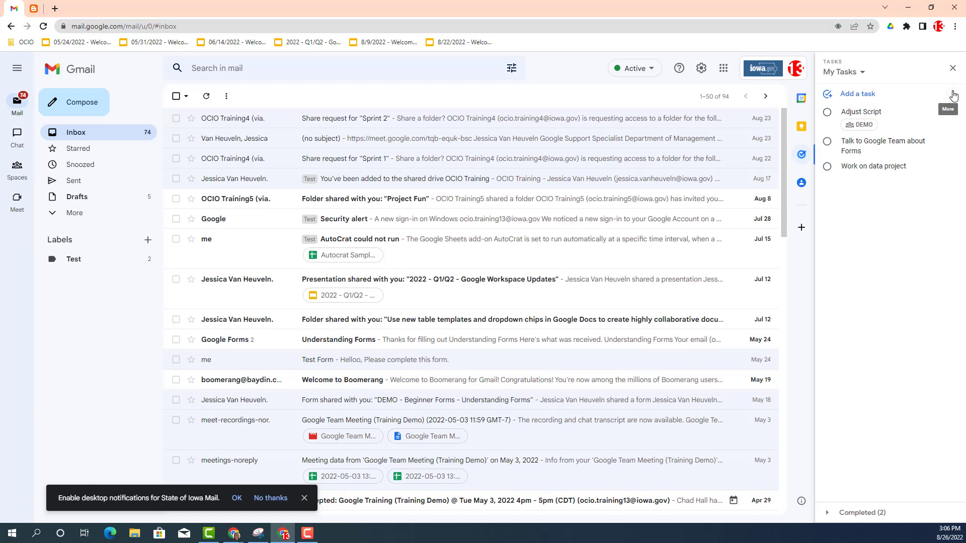
{"action": "left_click", "coordinate": [953, 95]}
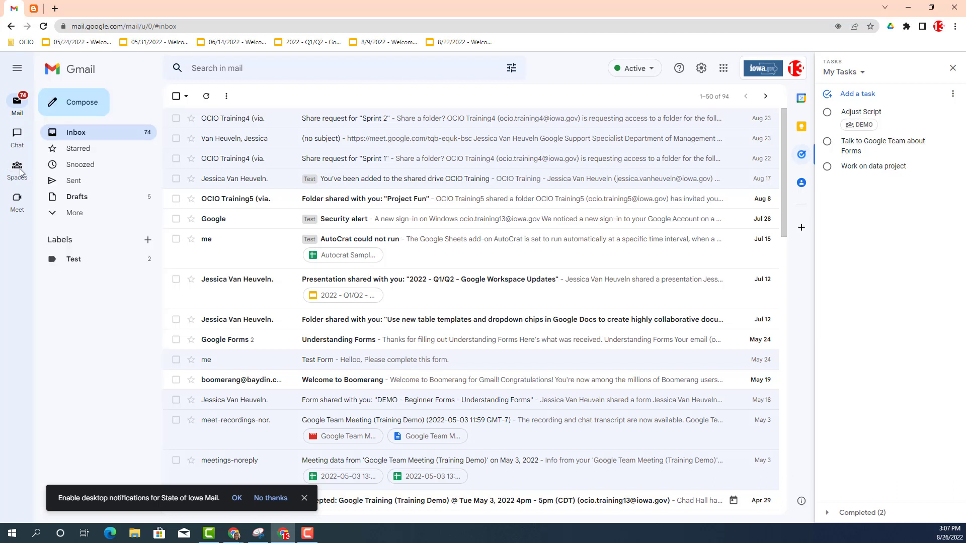
Go to the DEMO space conversation from the left navigation rail
{"action": "left_click", "coordinate": [17, 169]}
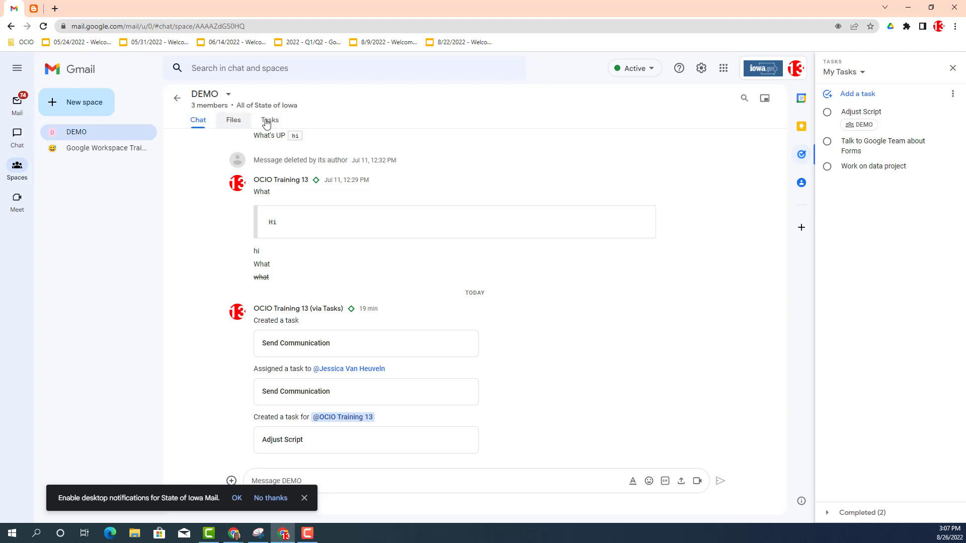
{"action": "mouse_move", "coordinate": [269, 120]}
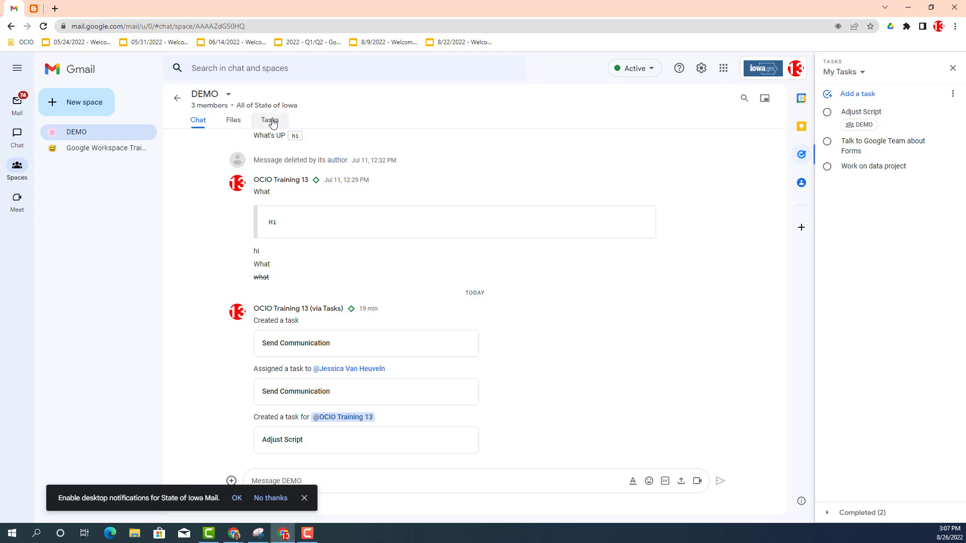
{"action": "left_click", "coordinate": [269, 120]}
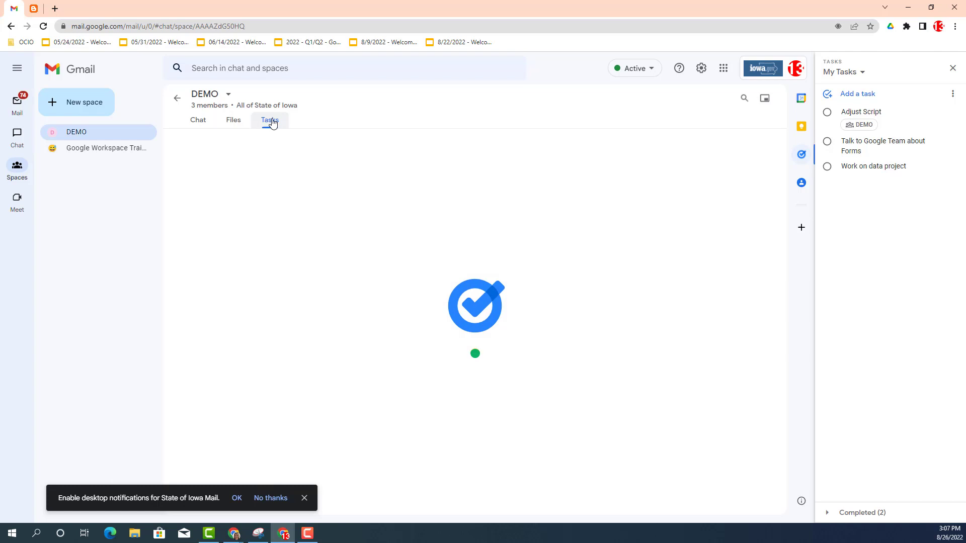
{"action": "left_click", "coordinate": [269, 120]}
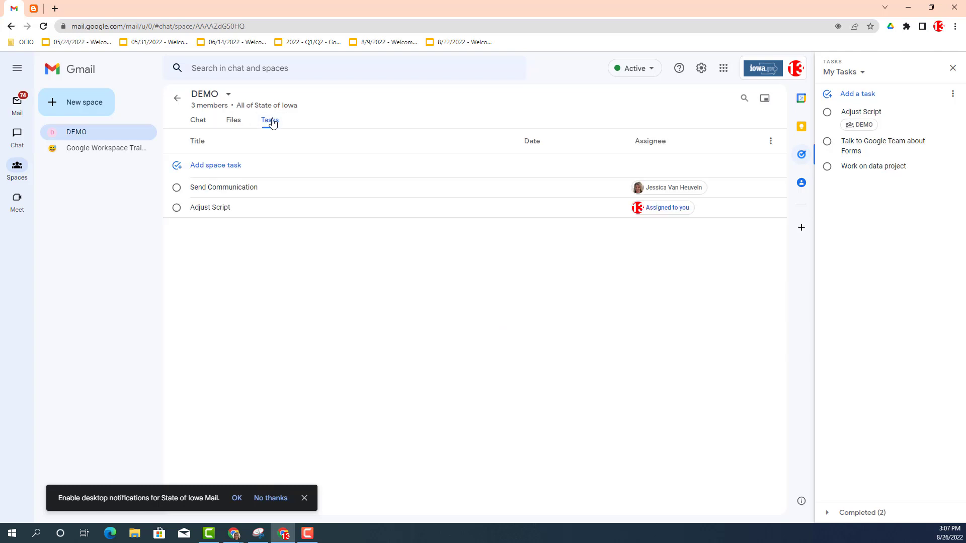
{"action": "mouse_move", "coordinate": [772, 144]}
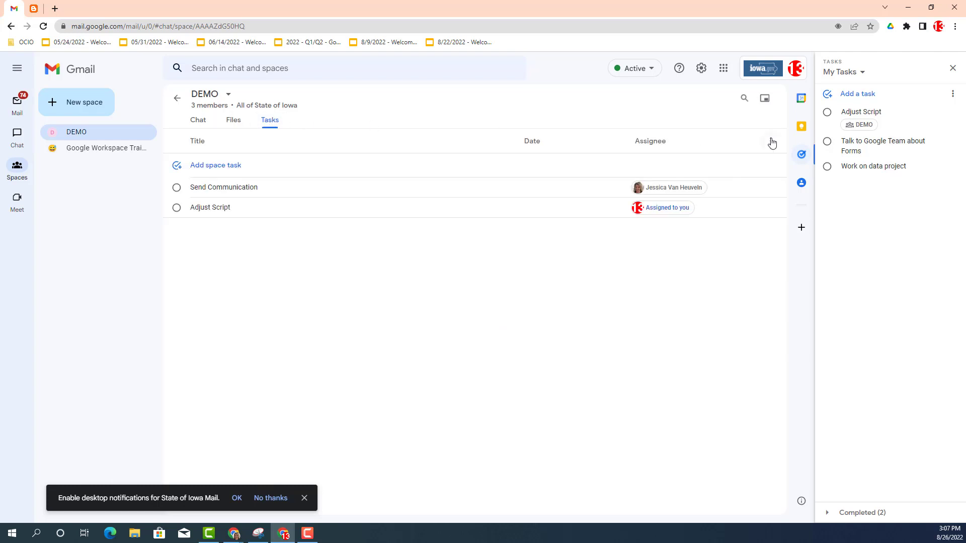
{"action": "left_click", "coordinate": [772, 142]}
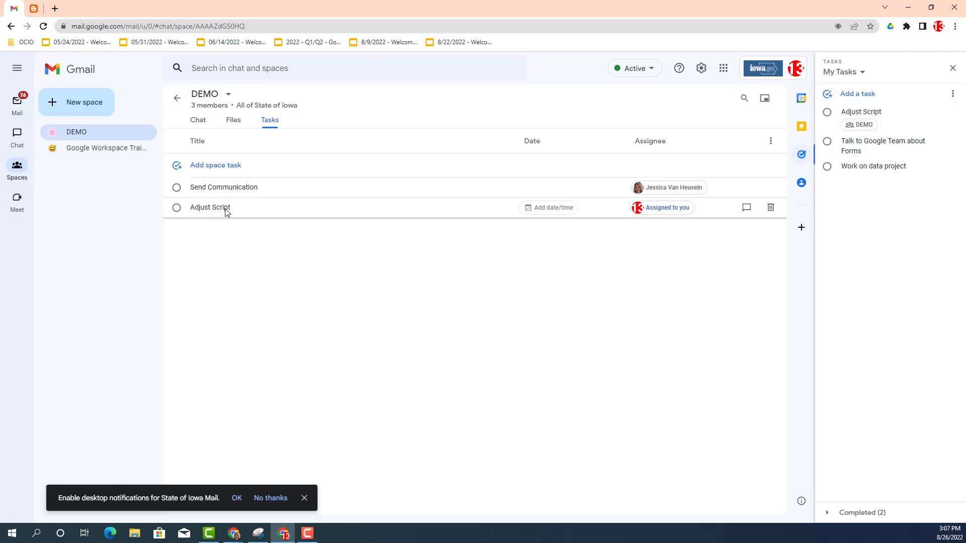
{"action": "mouse_move", "coordinate": [860, 111]}
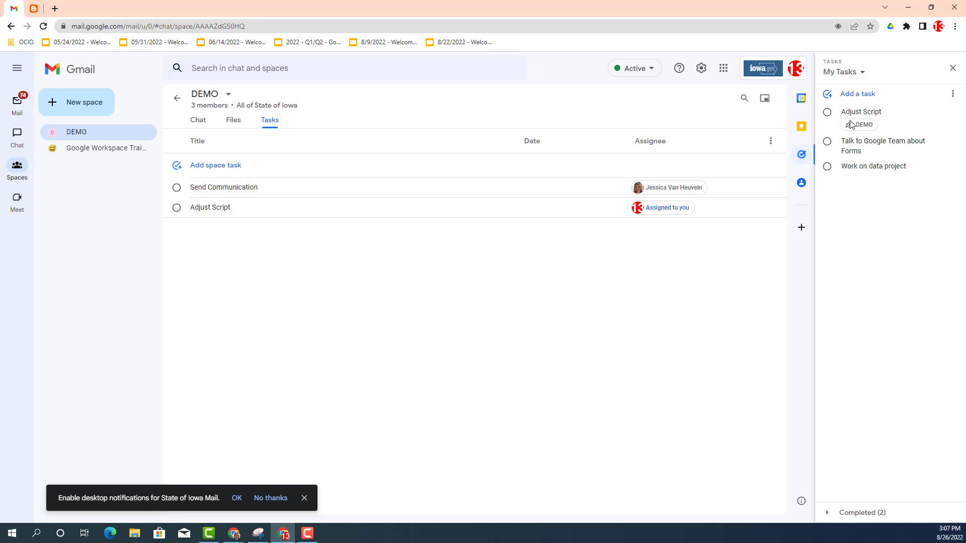
{"action": "mouse_move", "coordinate": [548, 117]}
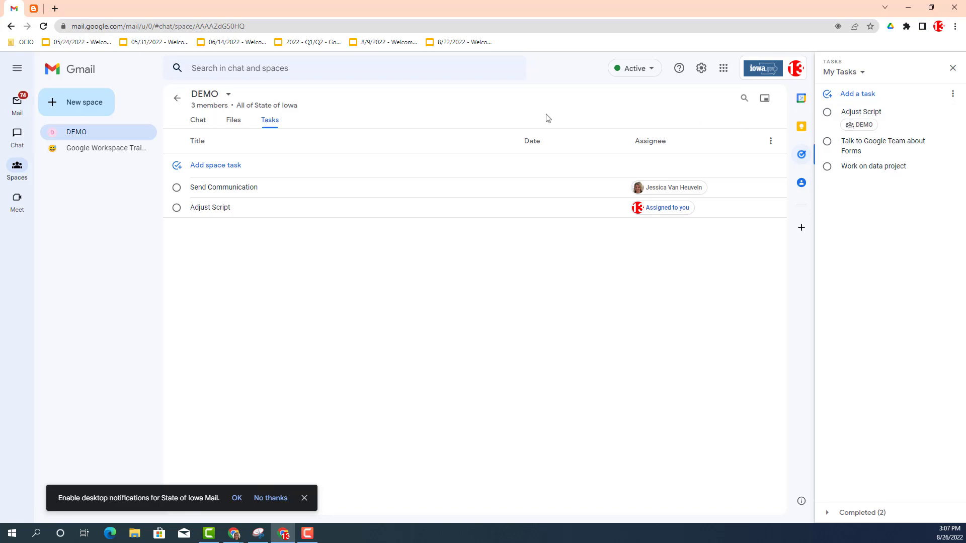